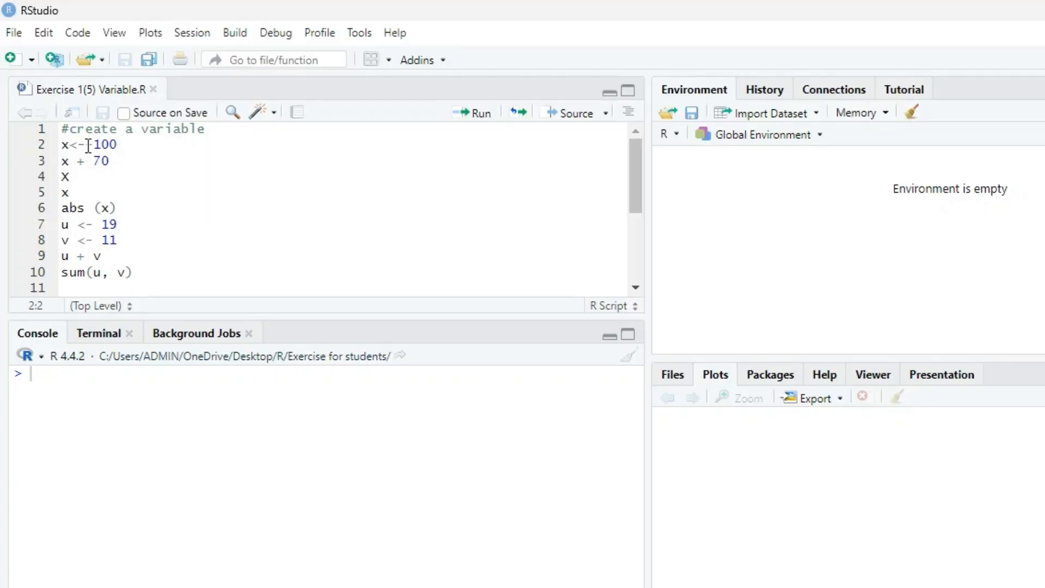
- Change line 2 to x <- -100 and run it so x holds -100
type("-")
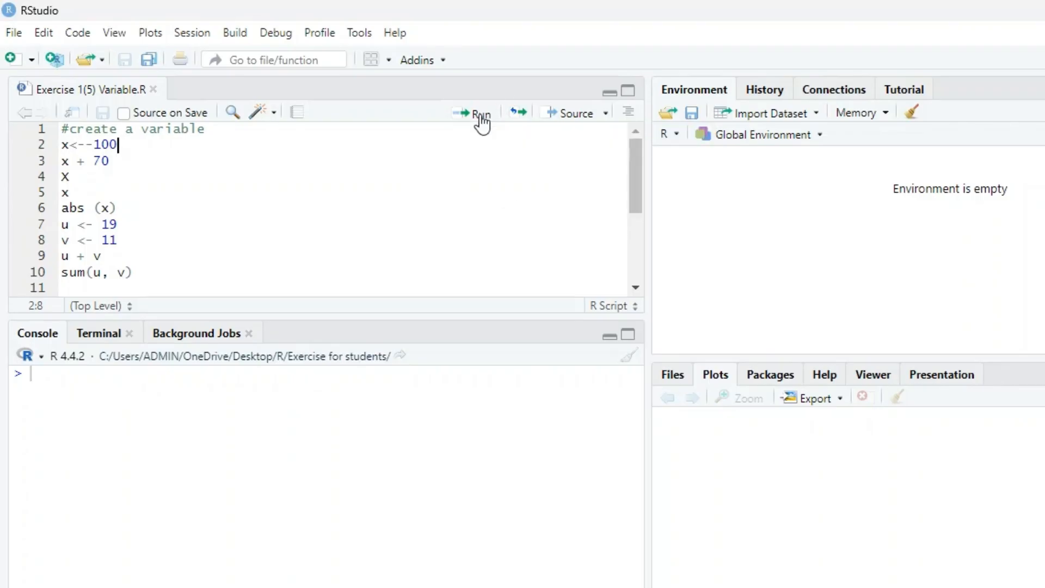
left_click(475, 112)
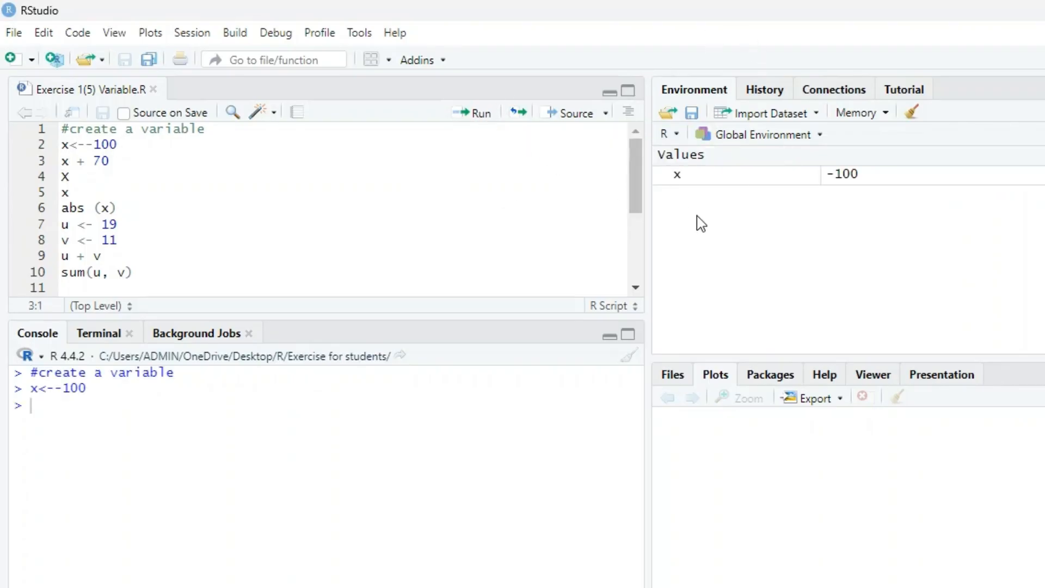
mouse_move(687, 187)
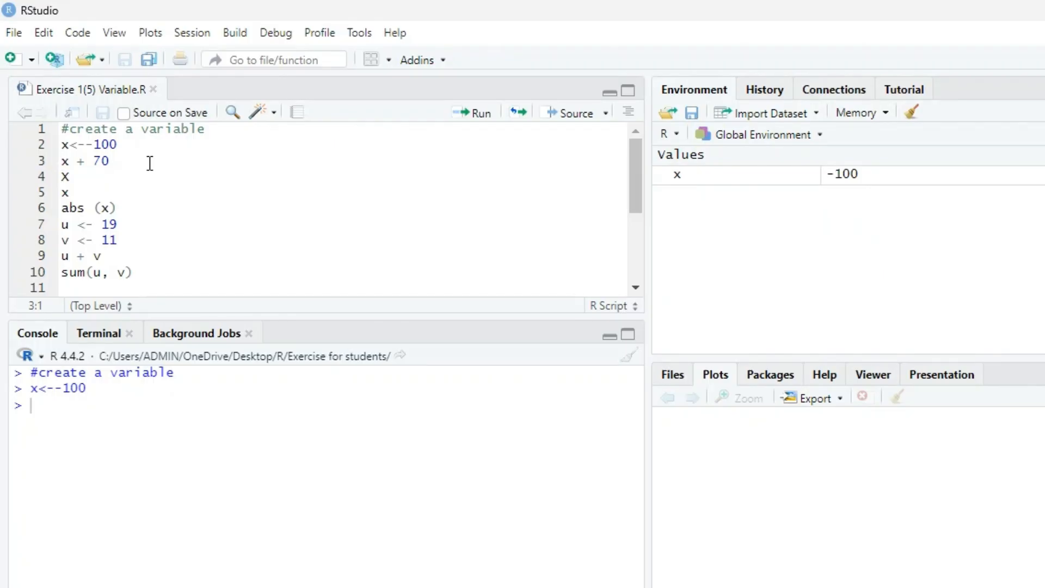
mouse_move(73, 163)
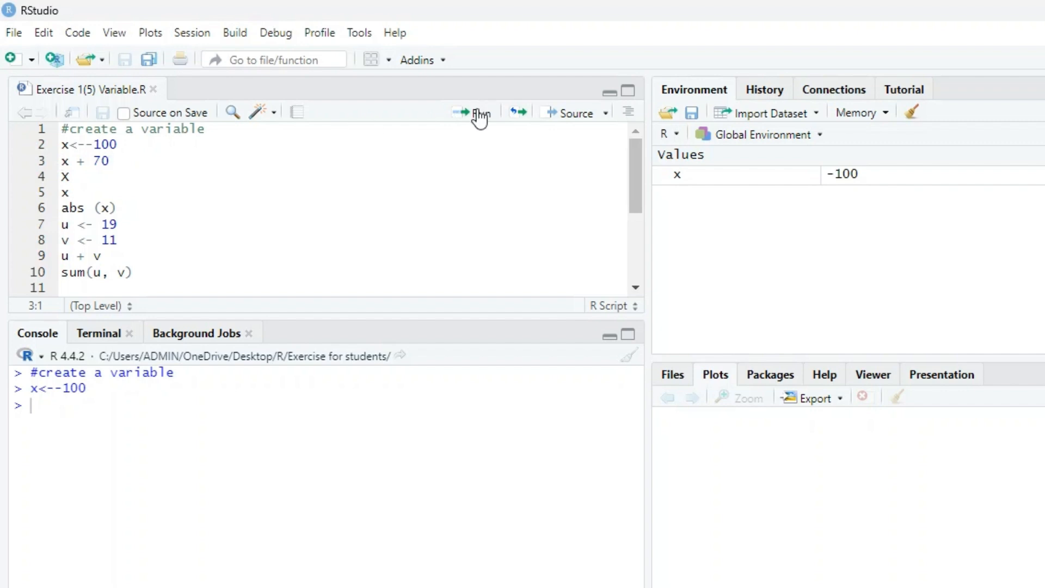
- Run x + 70 to get -30, then uppercase X to show the object-not-found error
left_click(473, 113)
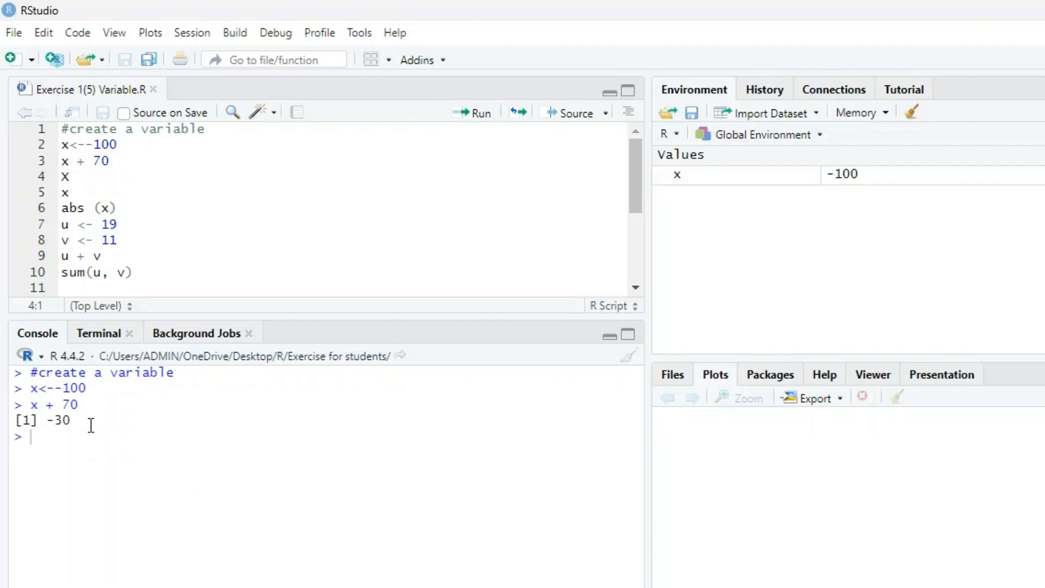
mouse_move(82, 390)
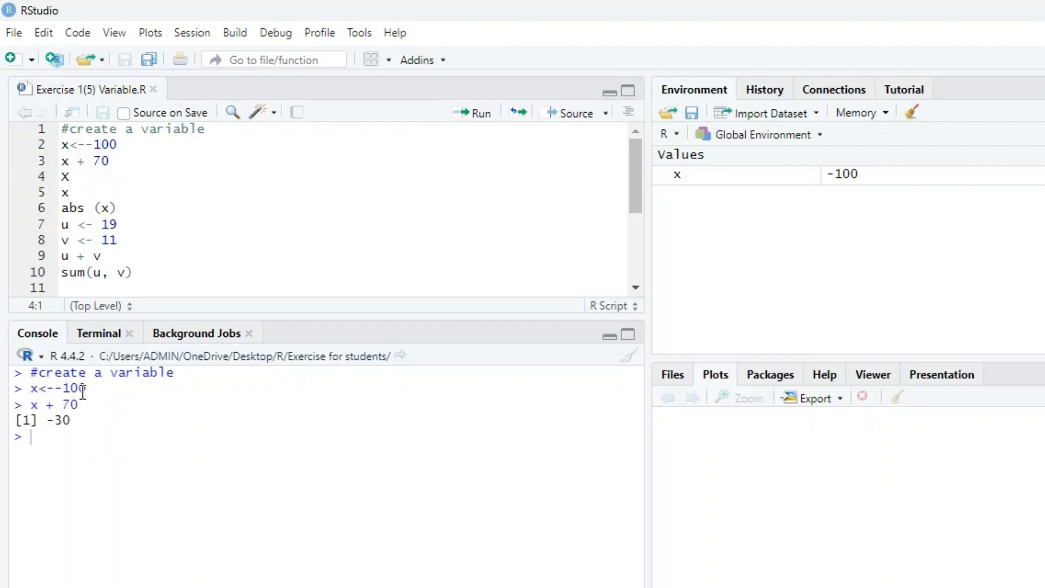
mouse_move(228, 319)
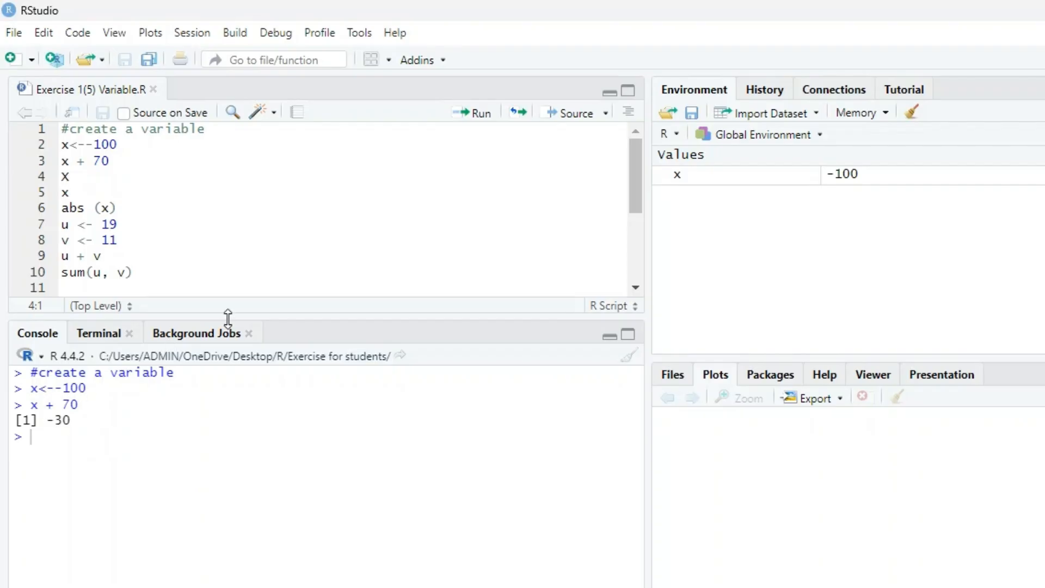
mouse_move(480, 126)
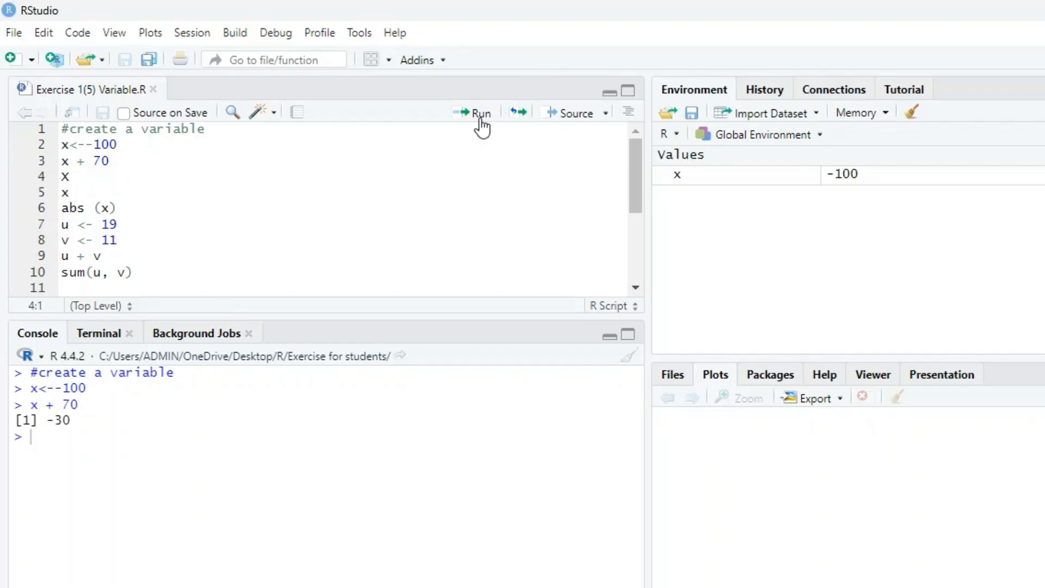
mouse_move(479, 112)
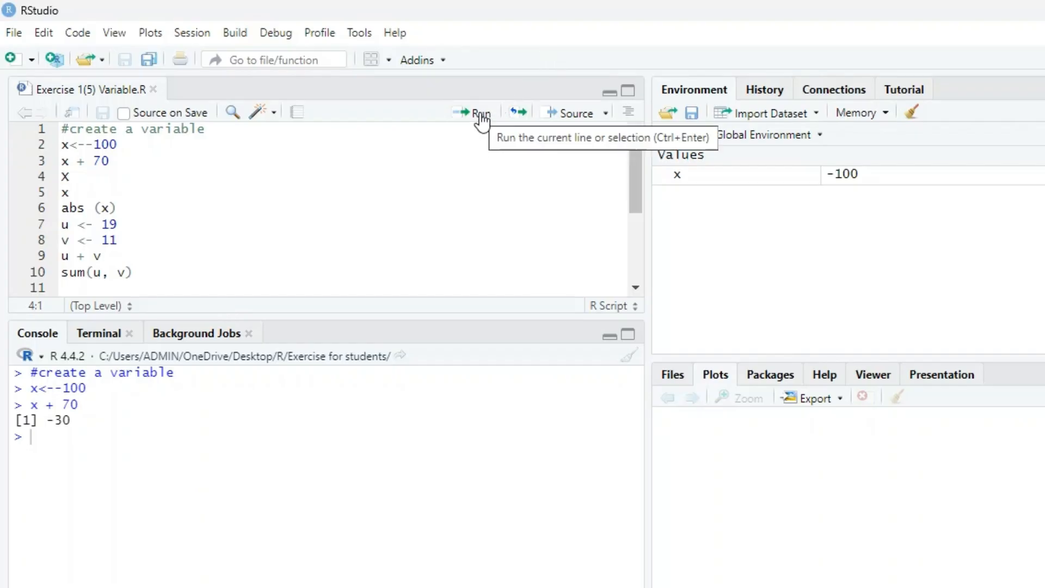
left_click(474, 112)
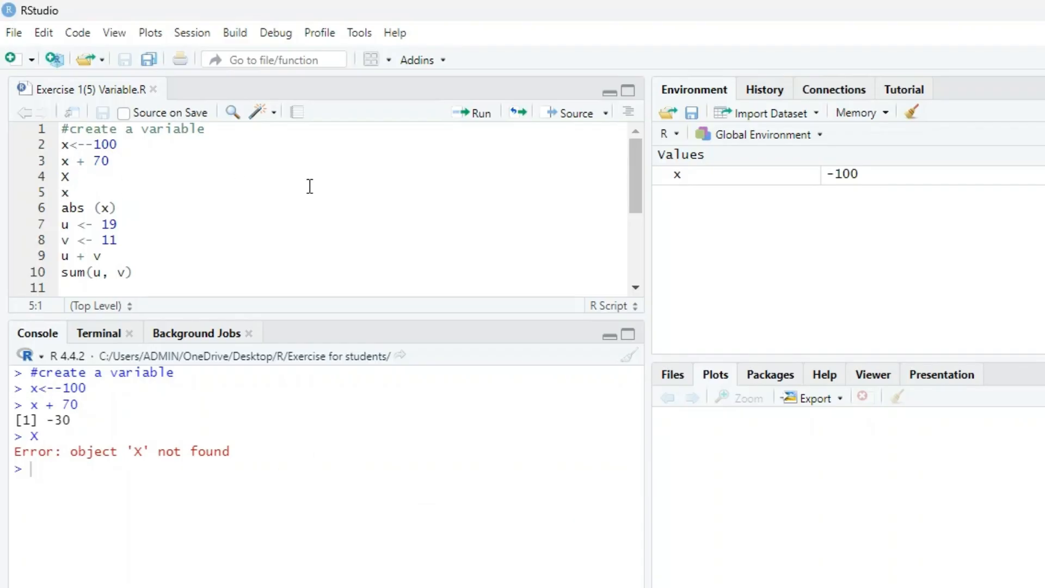
mouse_move(421, 126)
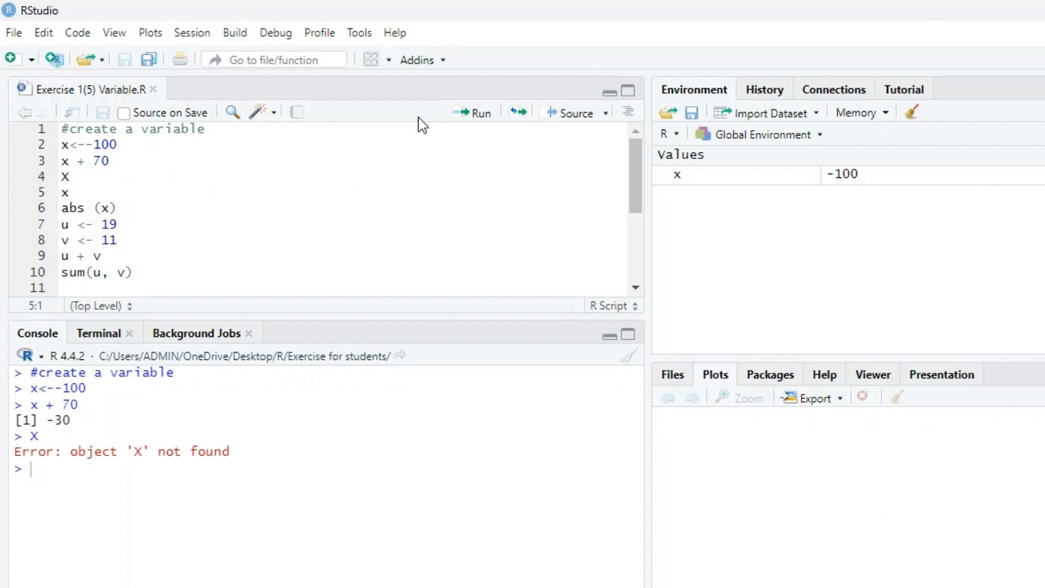
mouse_move(473, 119)
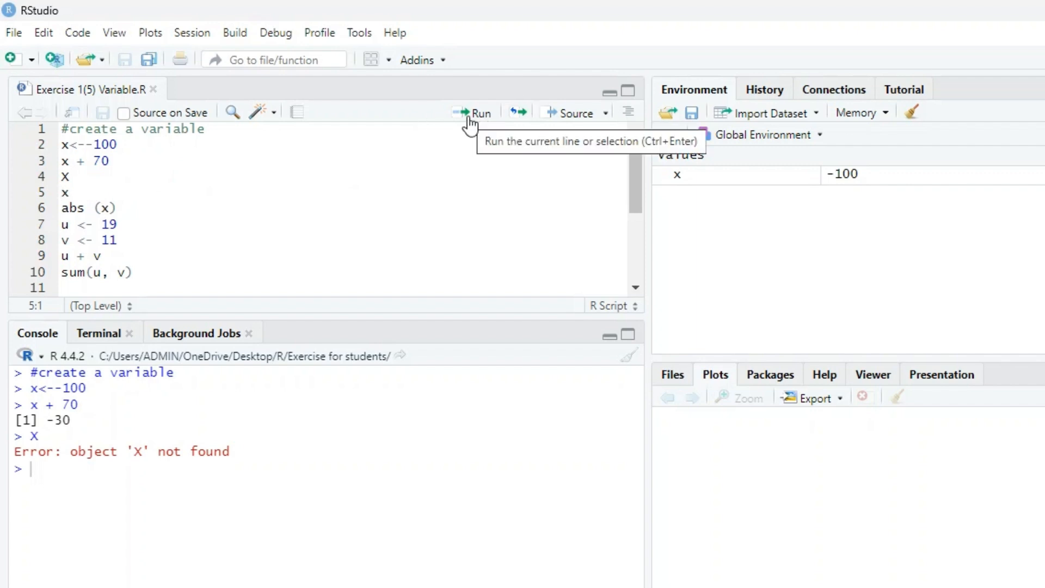
- Run x (-100), abs(x) (100), and the assignment u <- 19
left_click(472, 112)
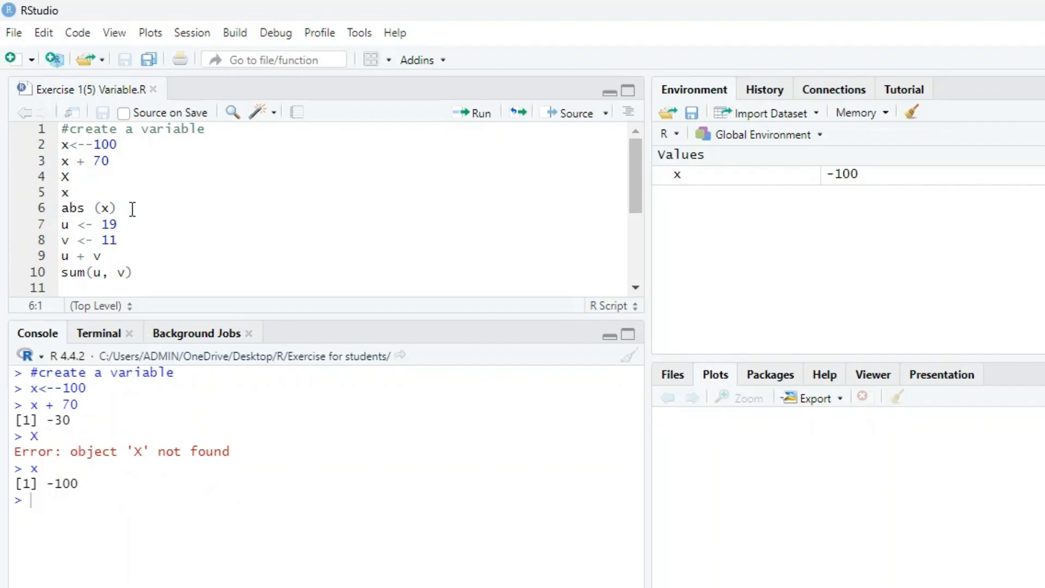
left_click(476, 113)
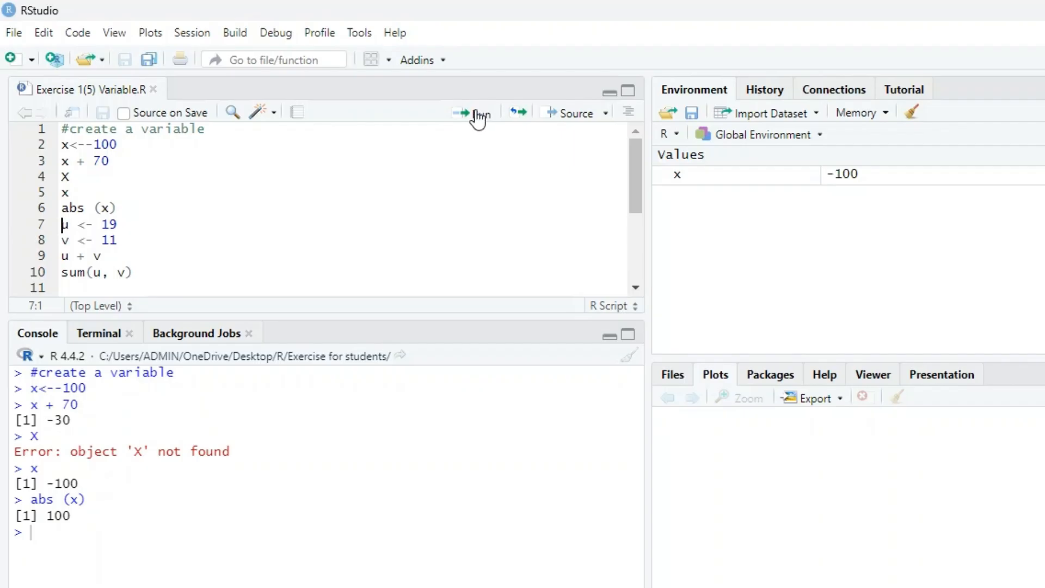
left_click(474, 113)
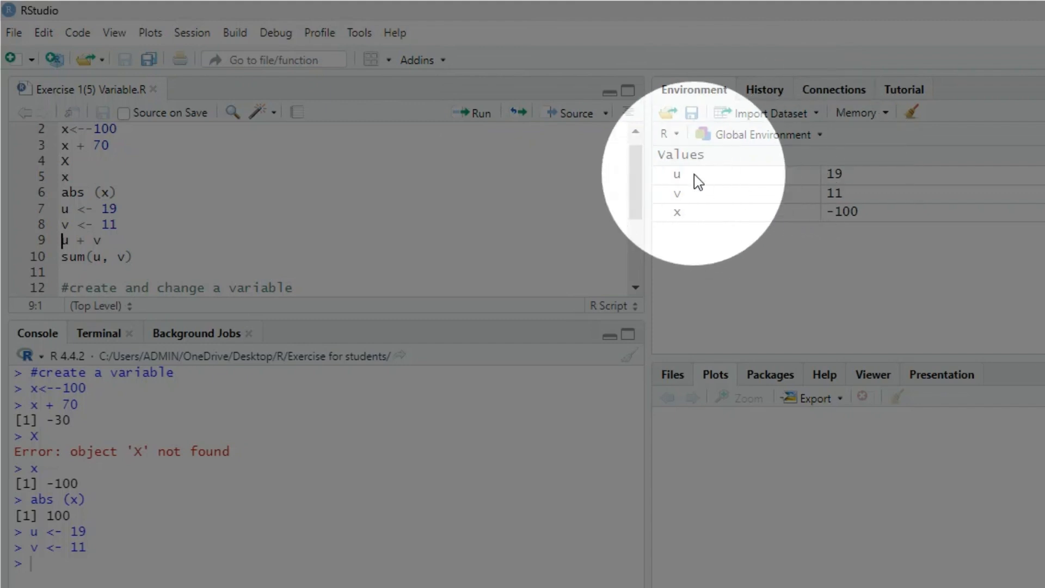
mouse_move(845, 223)
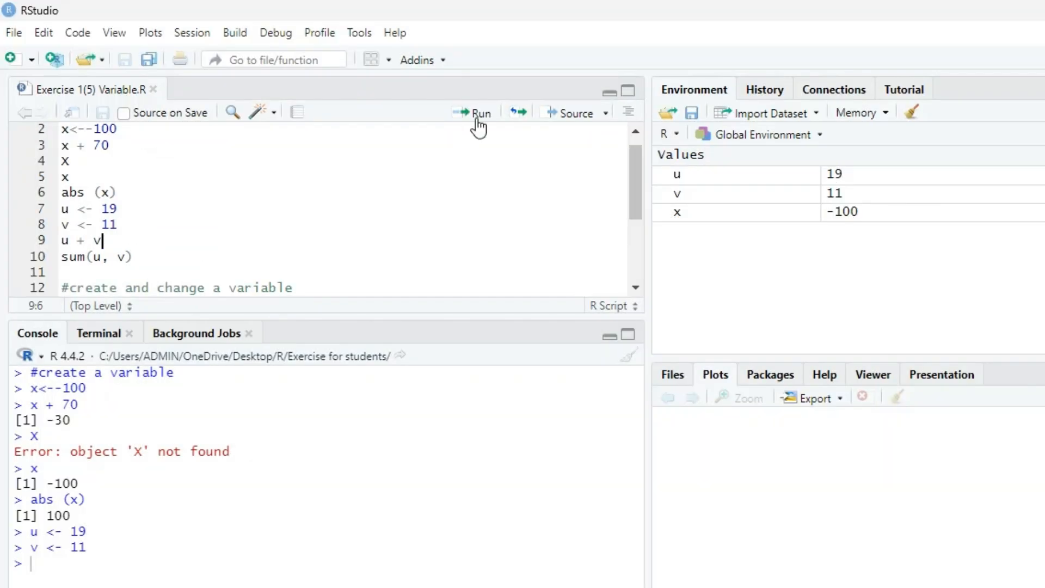
- Run u + v to print 30 in the console
left_click(476, 112)
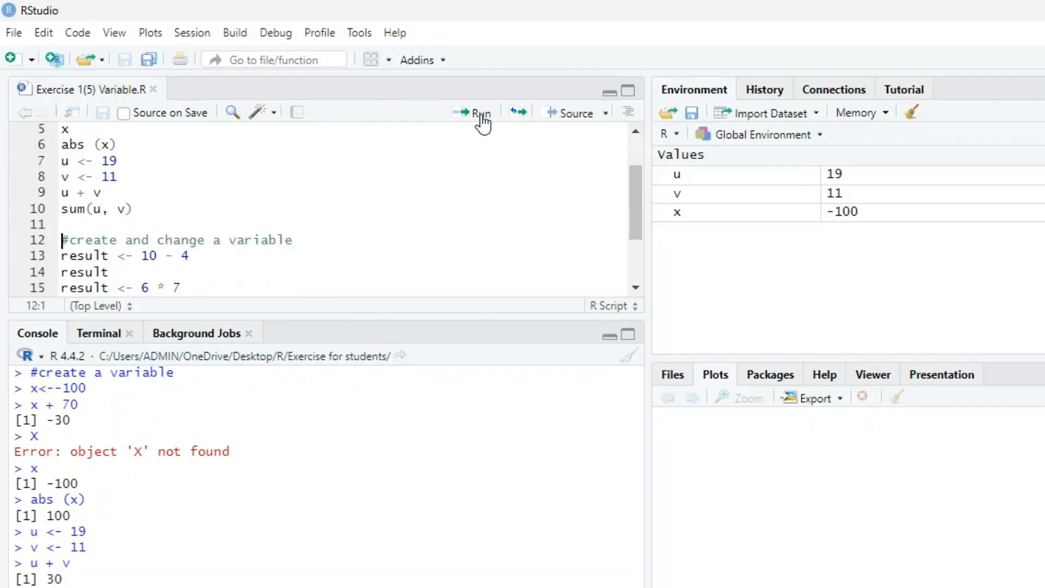
mouse_move(254, 226)
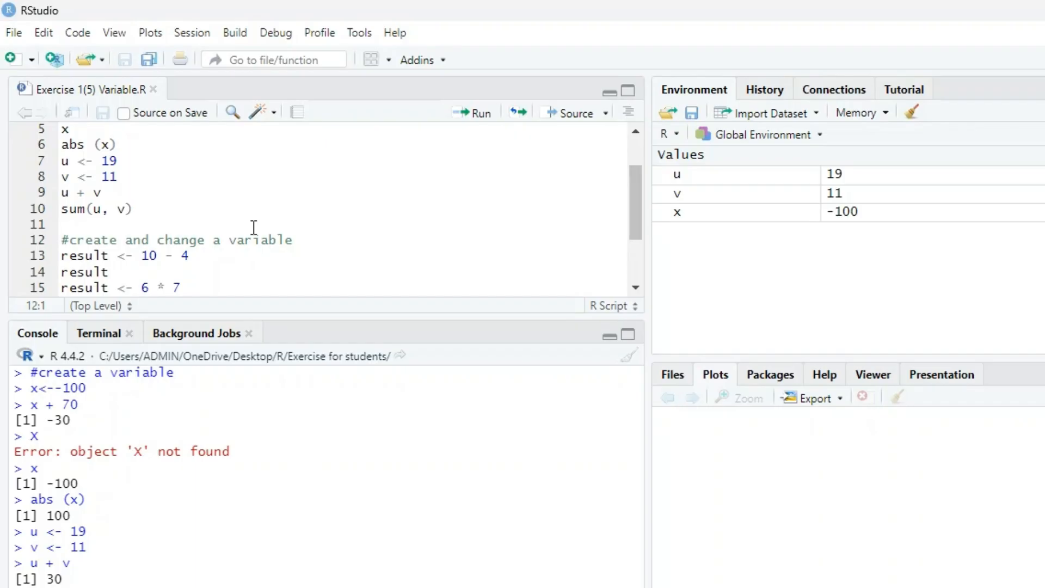
- Run sum(u, v) giving 30, then result <- 10 - 4 storing 6
left_click(61, 239)
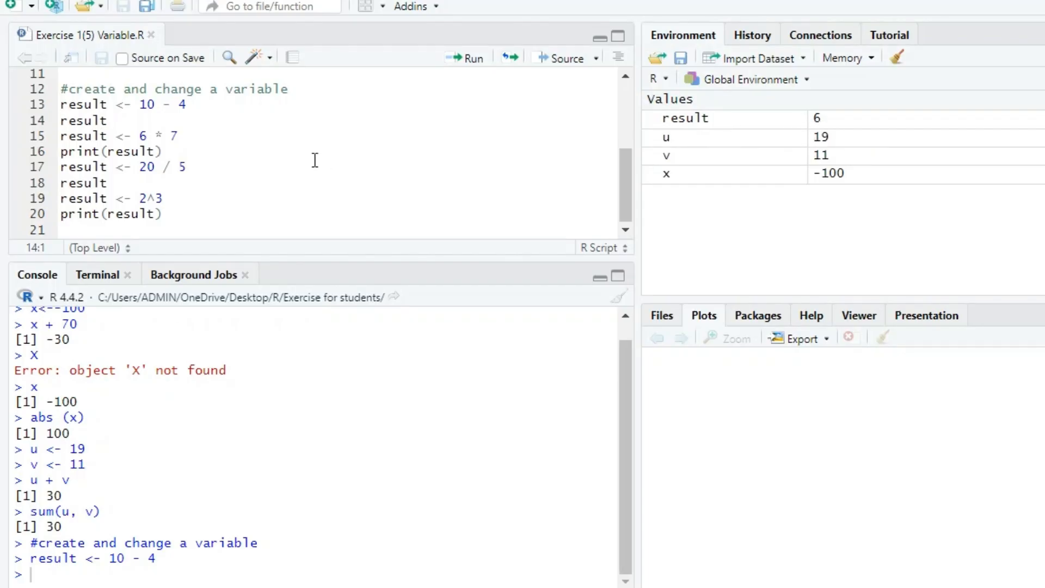
mouse_move(476, 66)
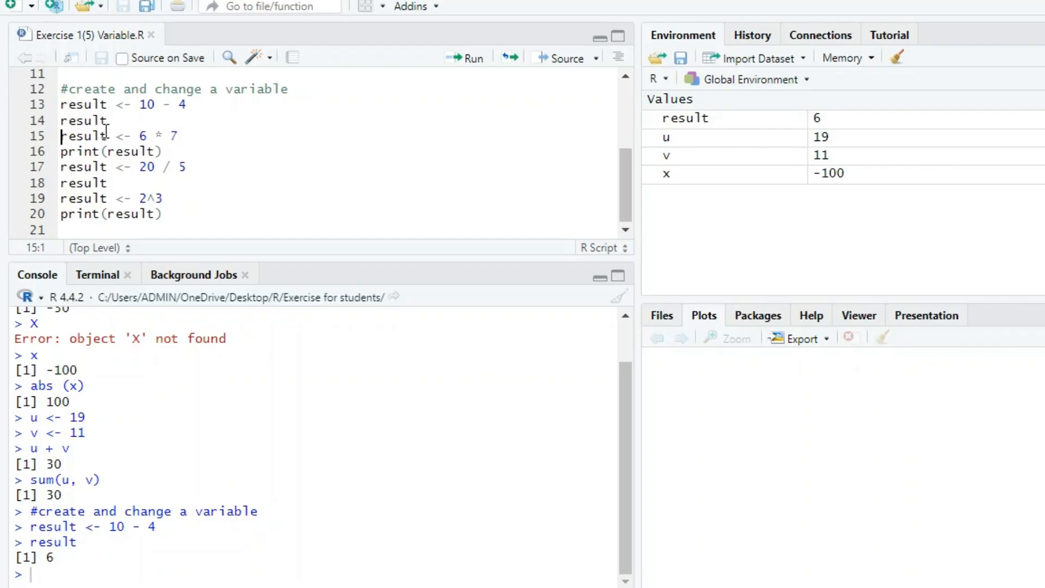
mouse_move(465, 63)
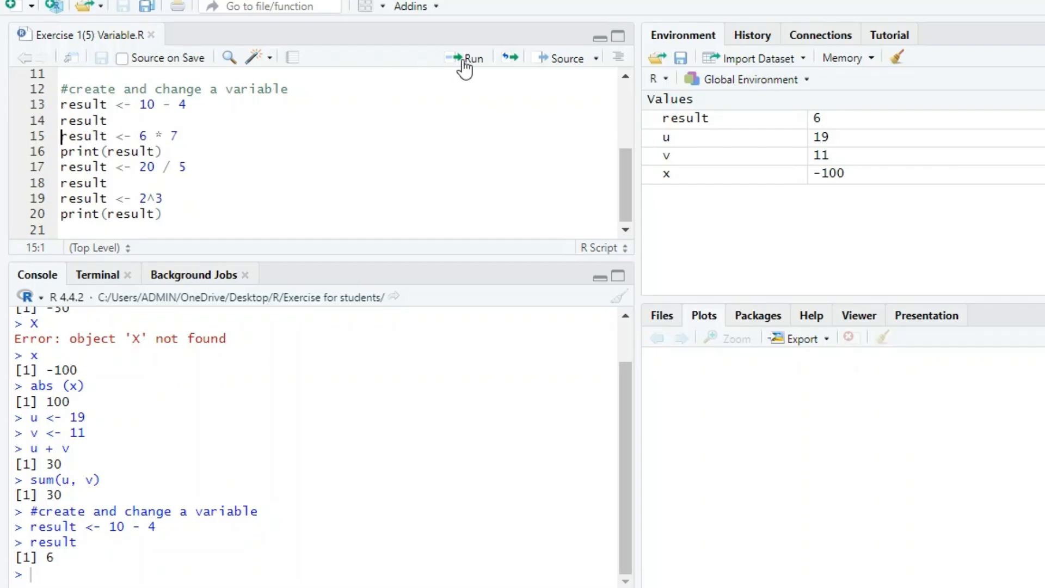
mouse_move(469, 58)
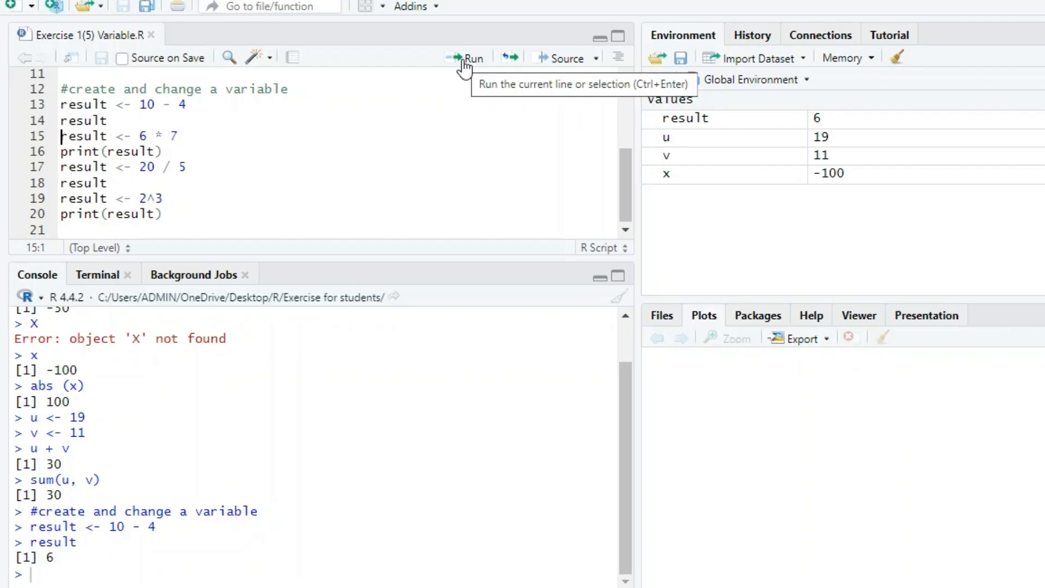
- Reassign result <- 6 * 7 so result becomes 42
left_click(473, 58)
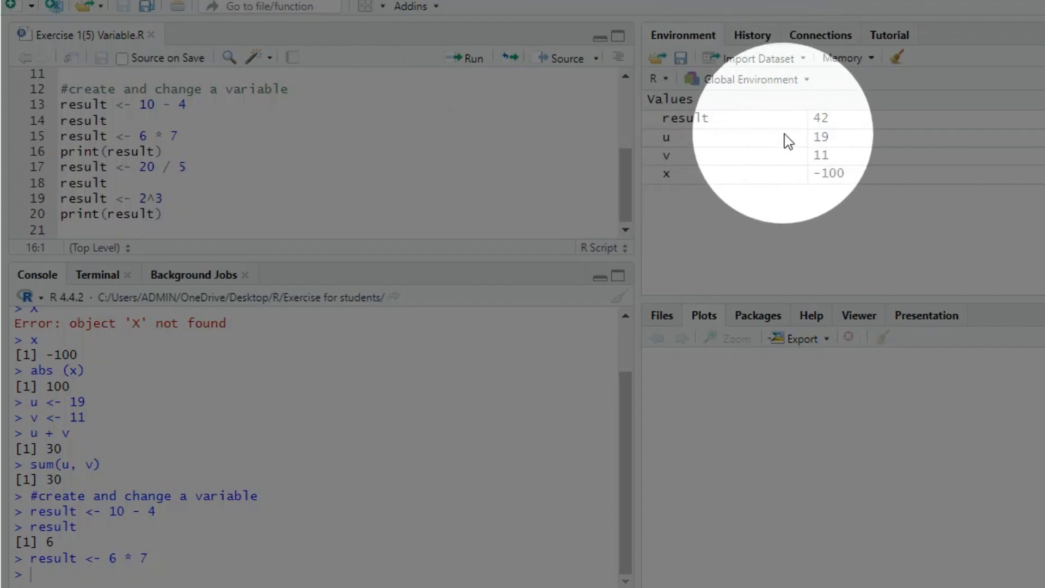
mouse_move(788, 137)
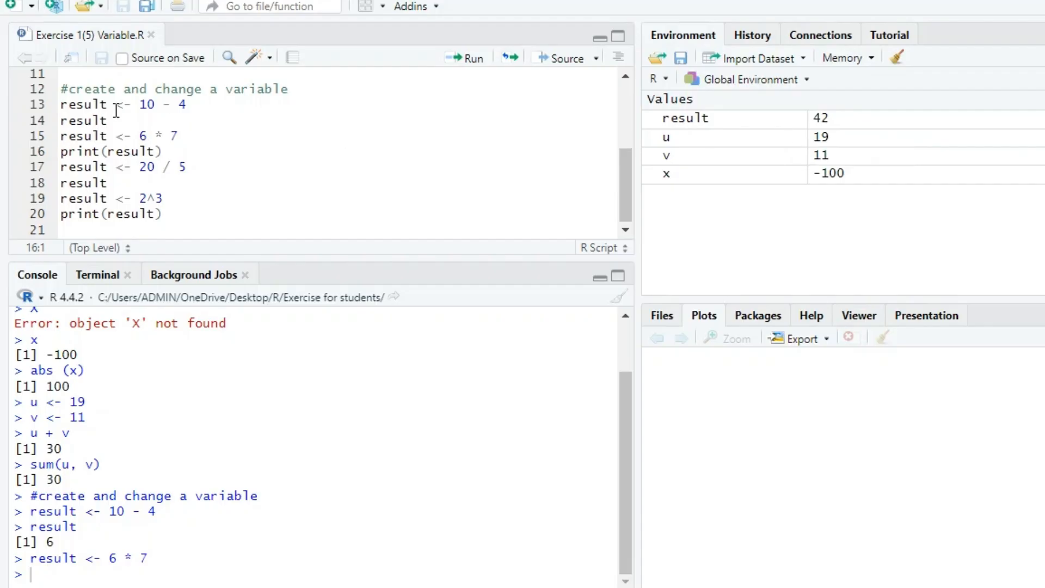
mouse_move(489, 50)
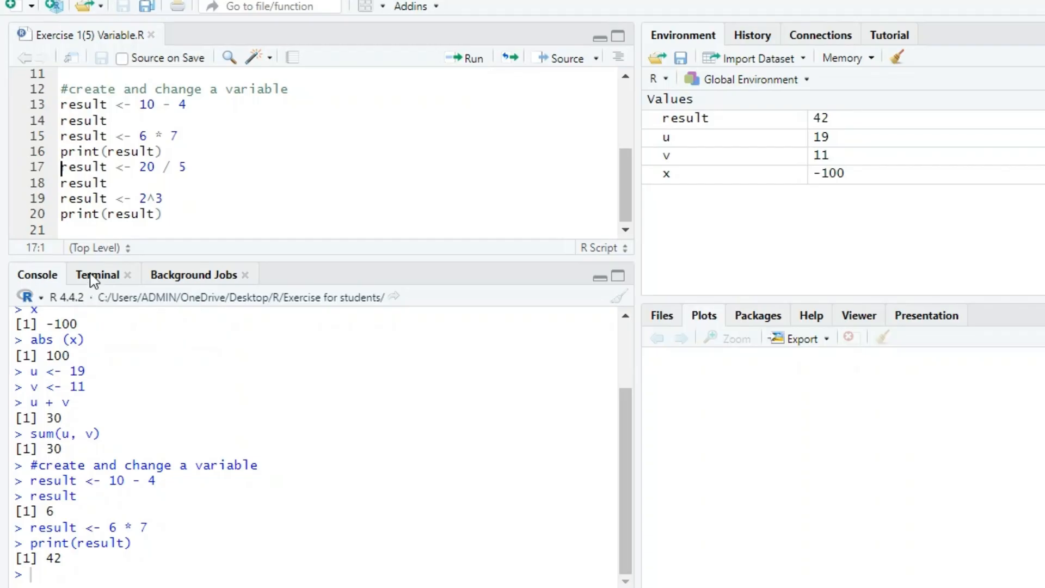
mouse_move(472, 63)
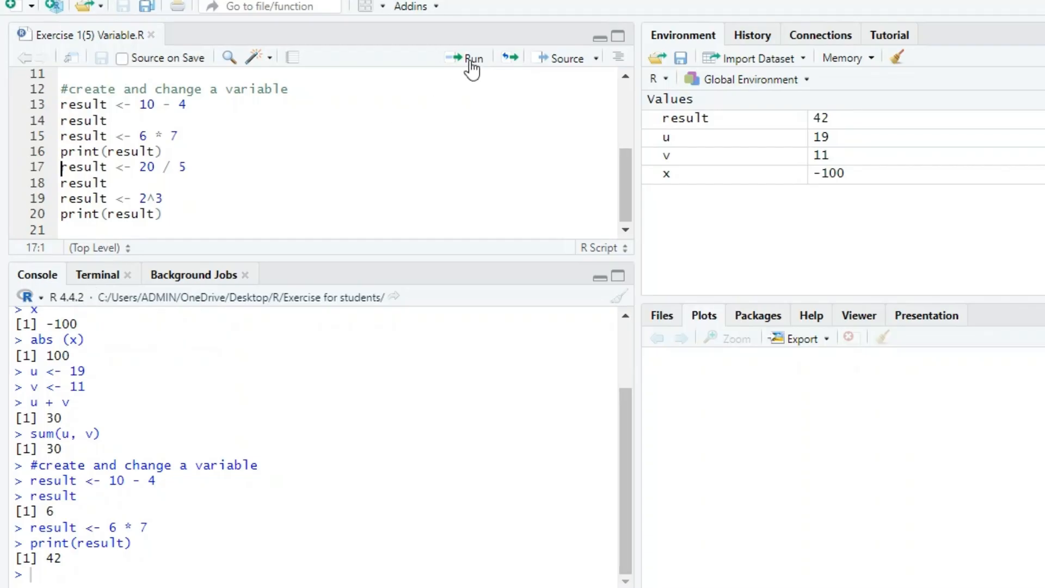
- Reassign result <- 20 / 5 so result becomes 4
left_click(471, 58)
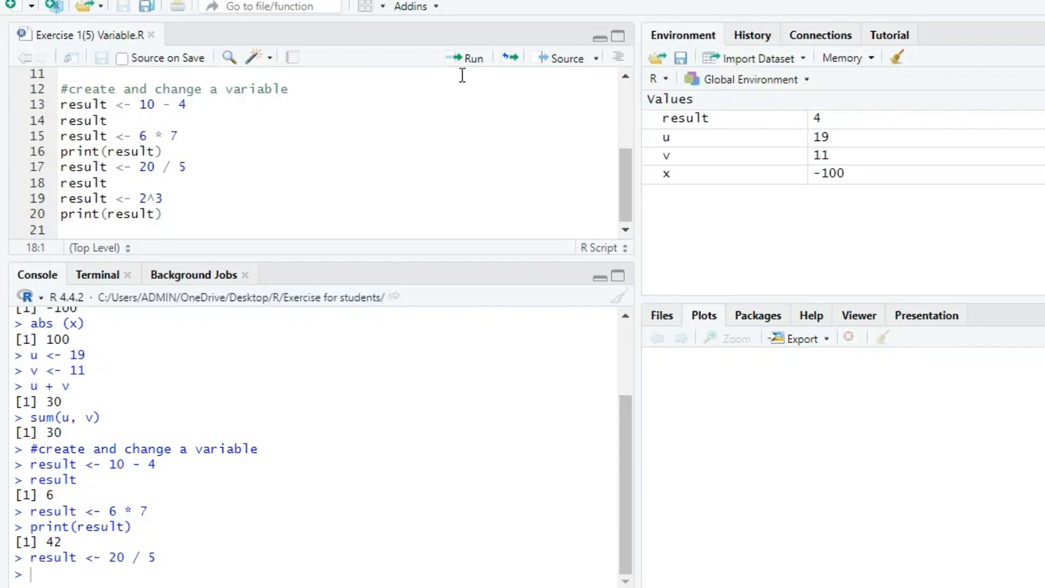
mouse_move(466, 57)
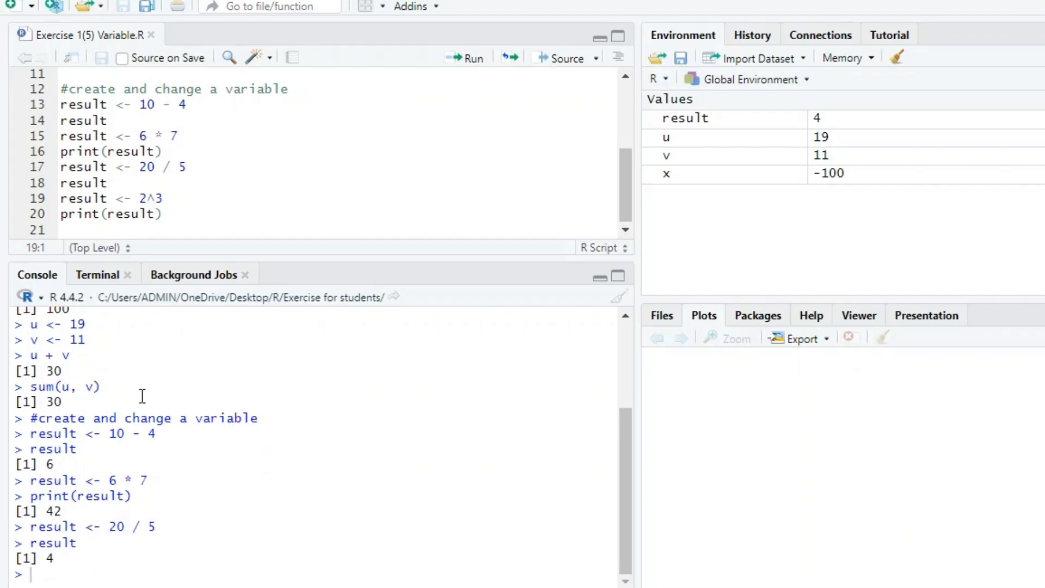
mouse_move(63, 554)
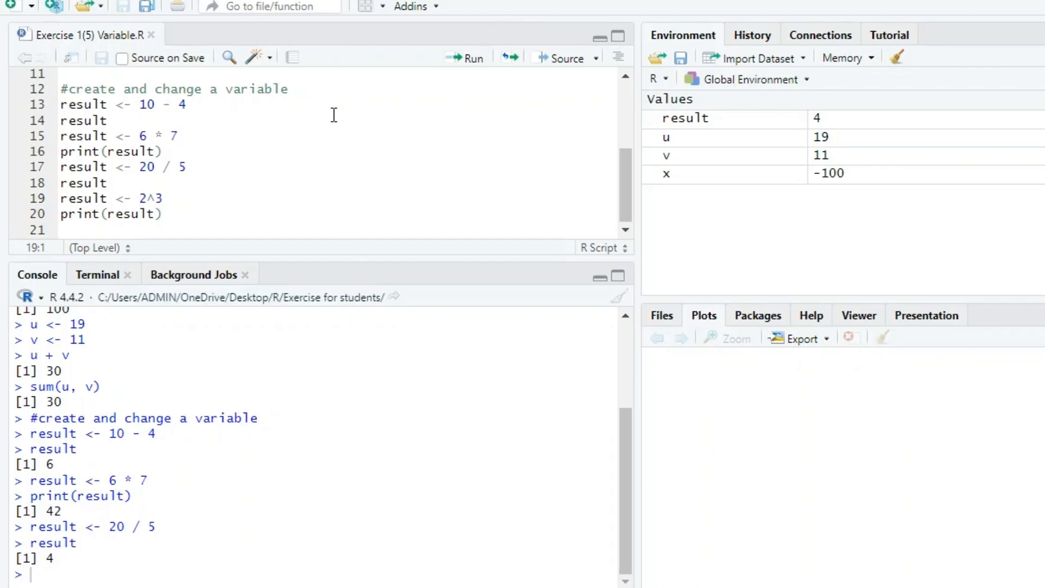
mouse_move(216, 208)
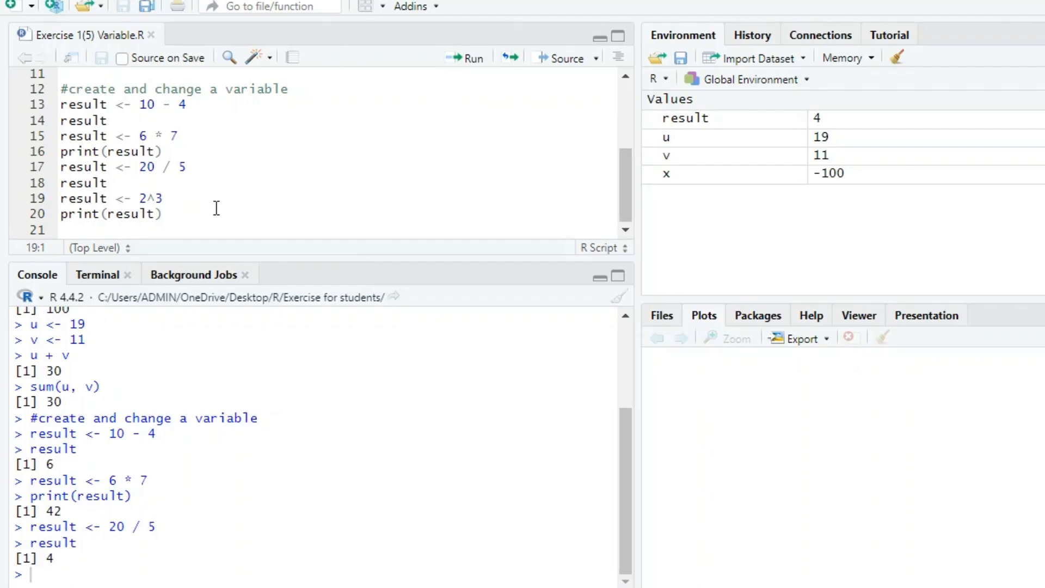
mouse_move(470, 58)
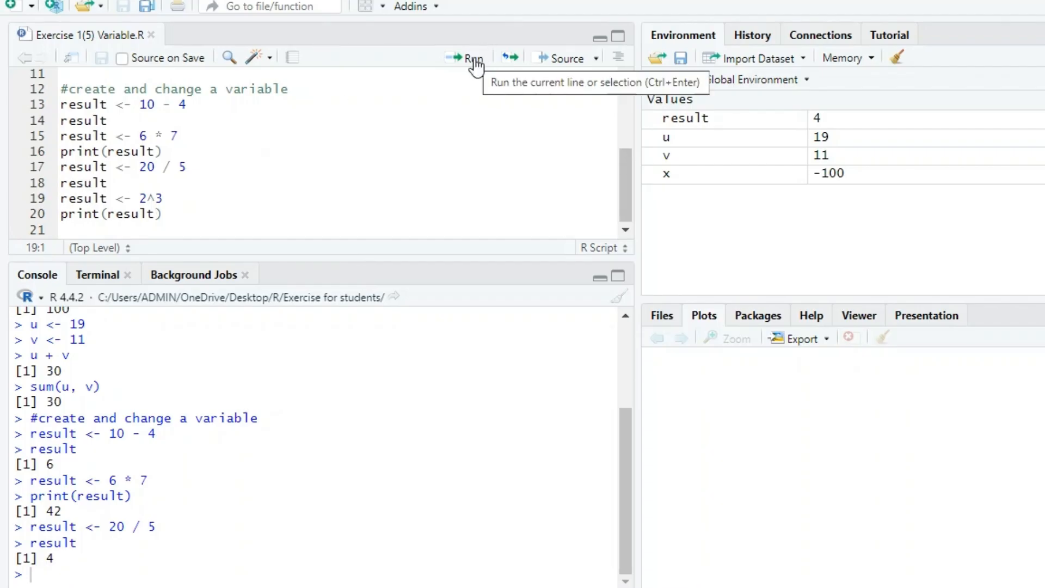
- Reassign result <- 2^3 so result becomes 8
left_click(467, 58)
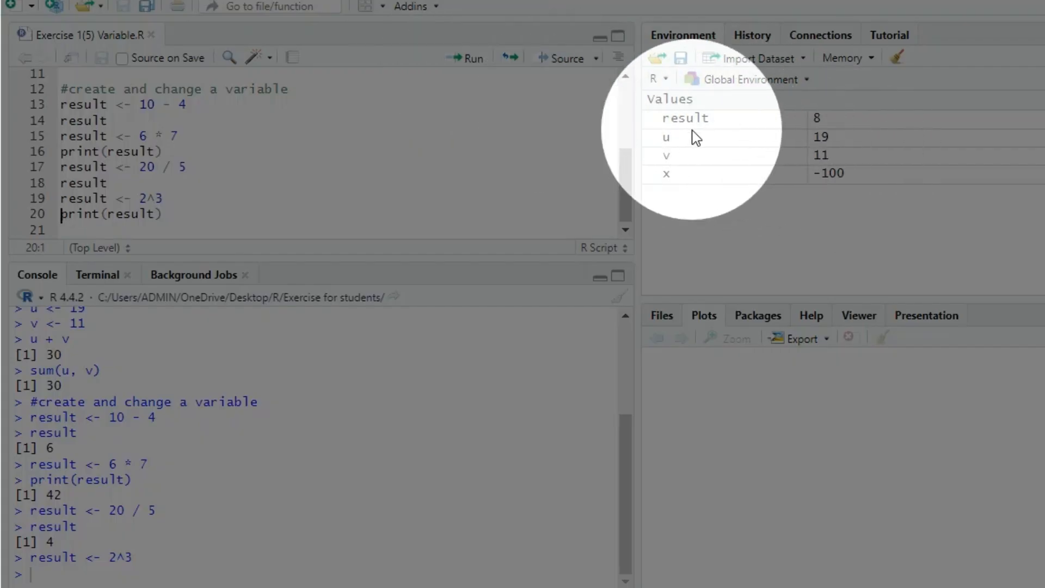
mouse_move(665, 137)
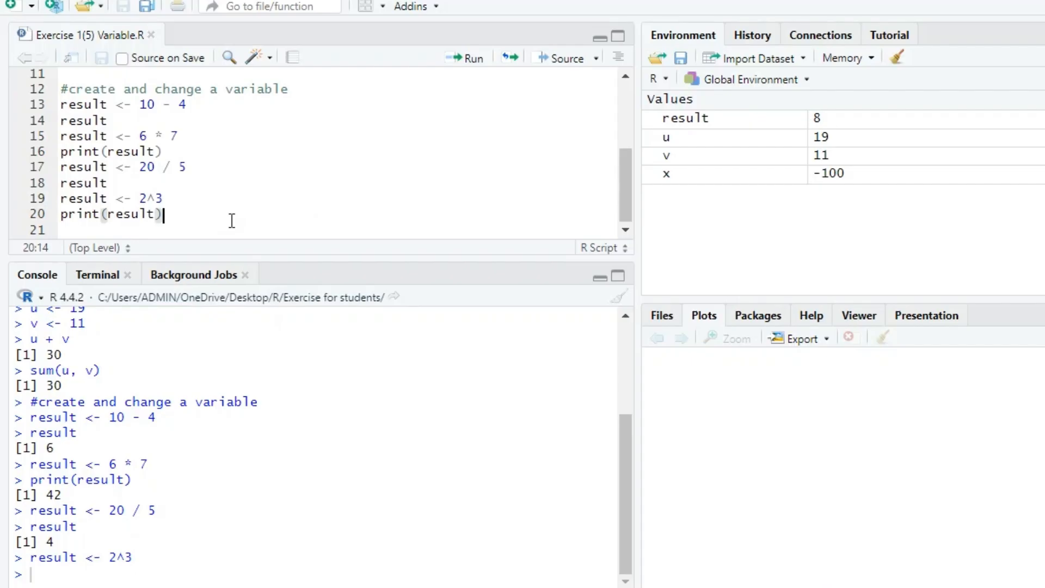
mouse_move(454, 73)
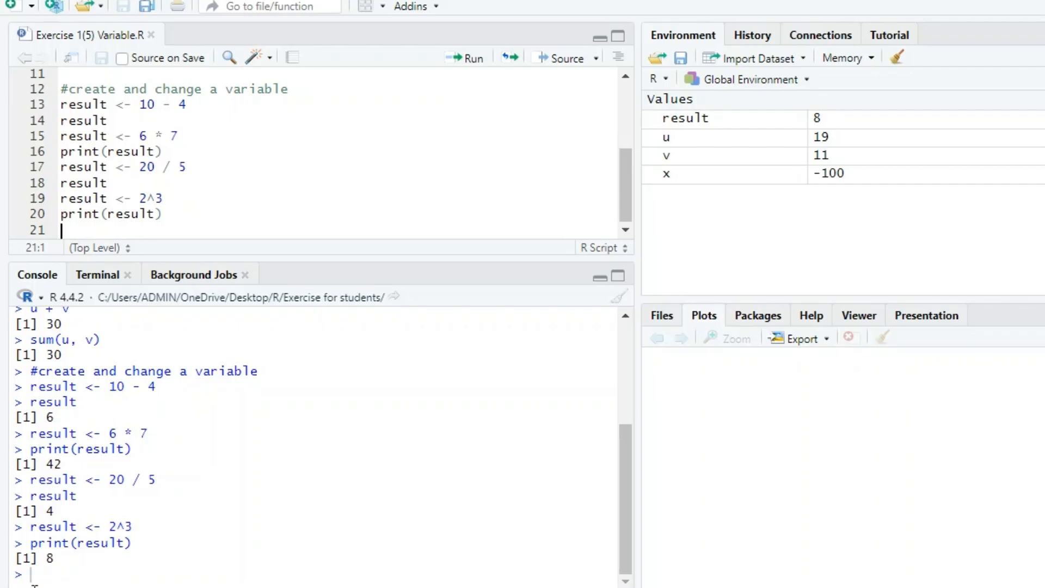
mouse_move(94, 562)
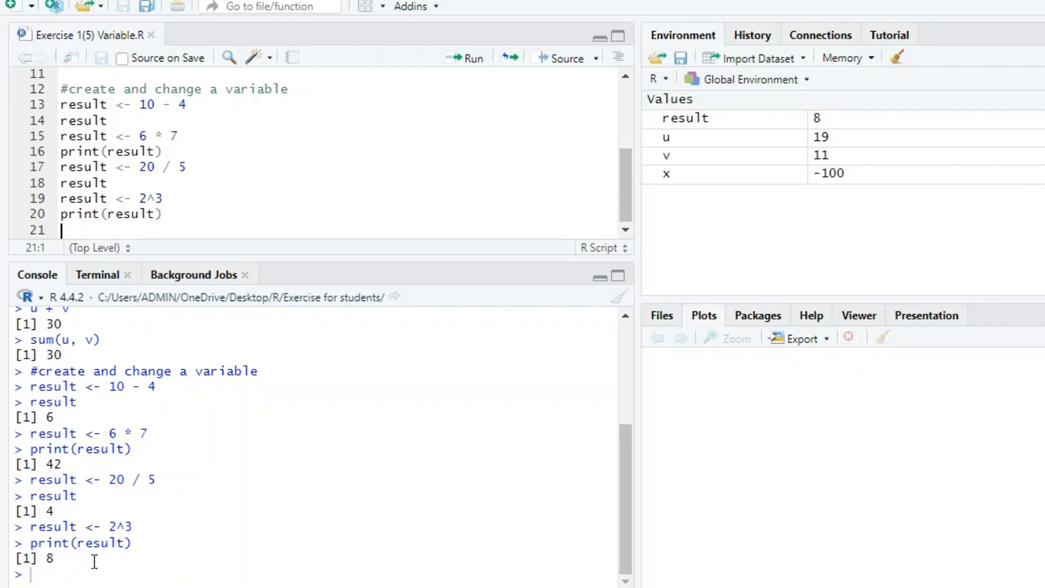